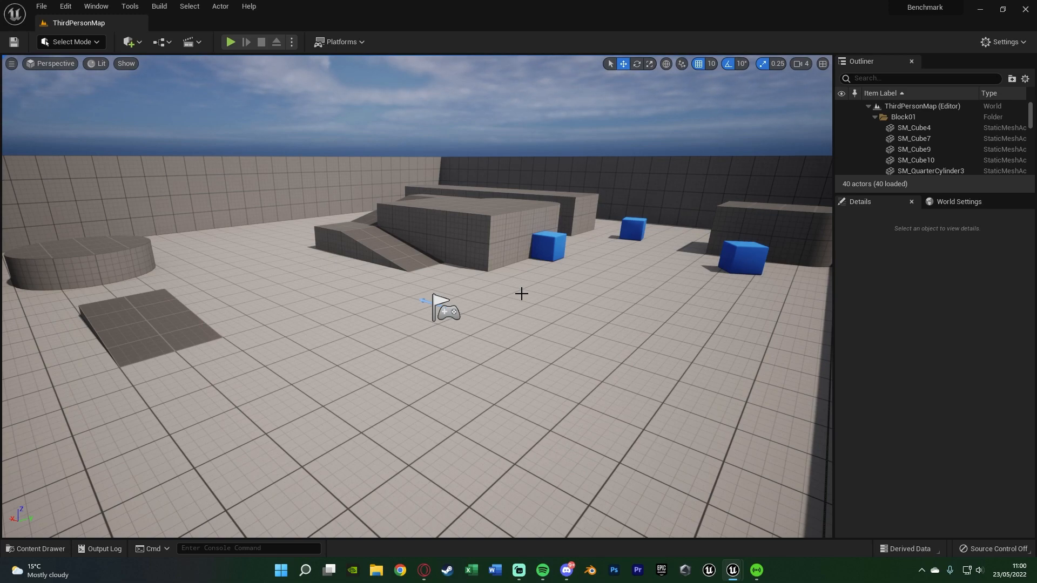
mouse_move(521, 294)
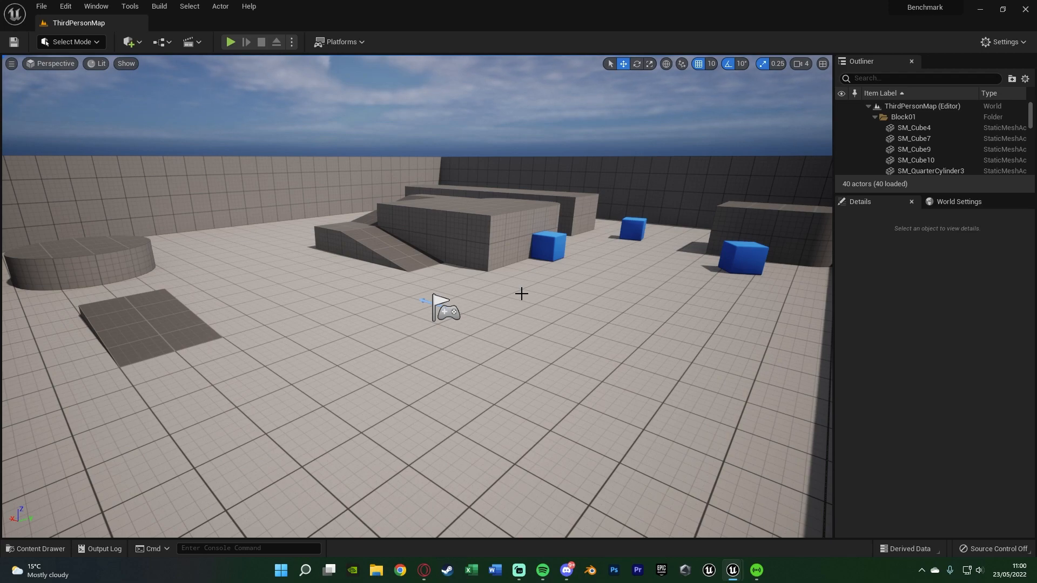
Run and stop a play session, then open OptionsWidget from the Content Browser
click(230, 42)
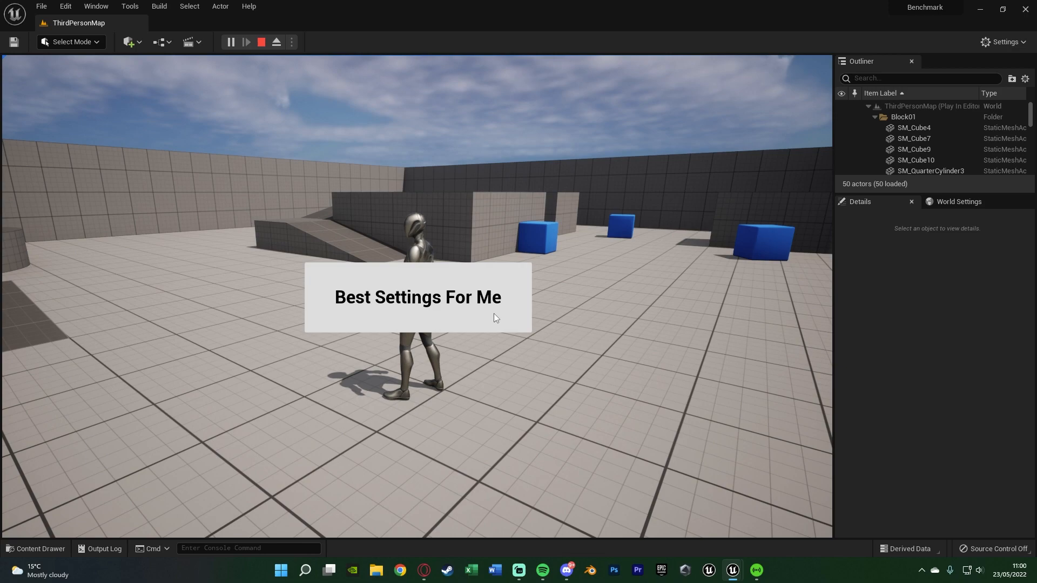
mouse_move(593, 324)
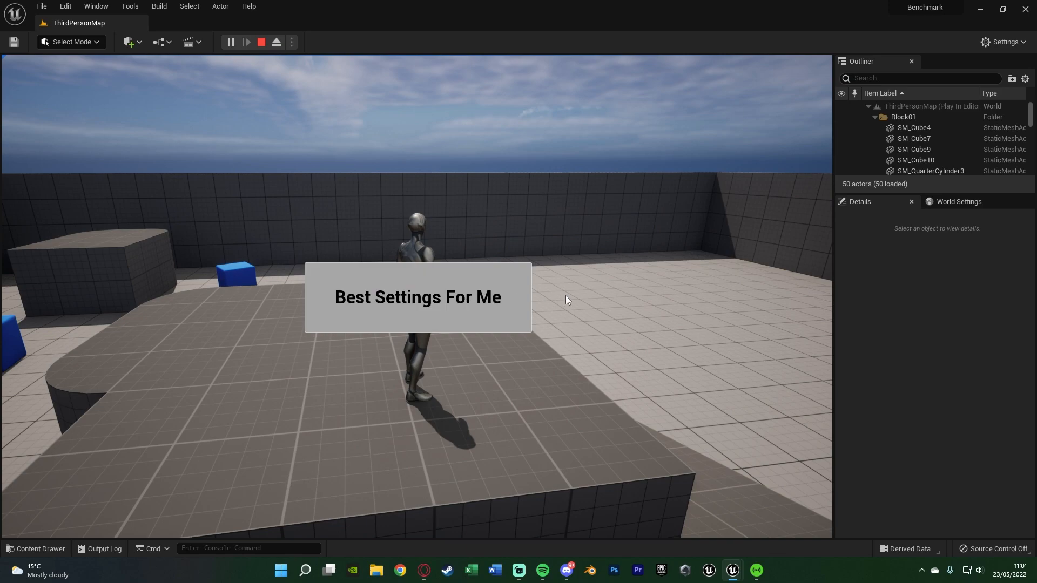
click(260, 41)
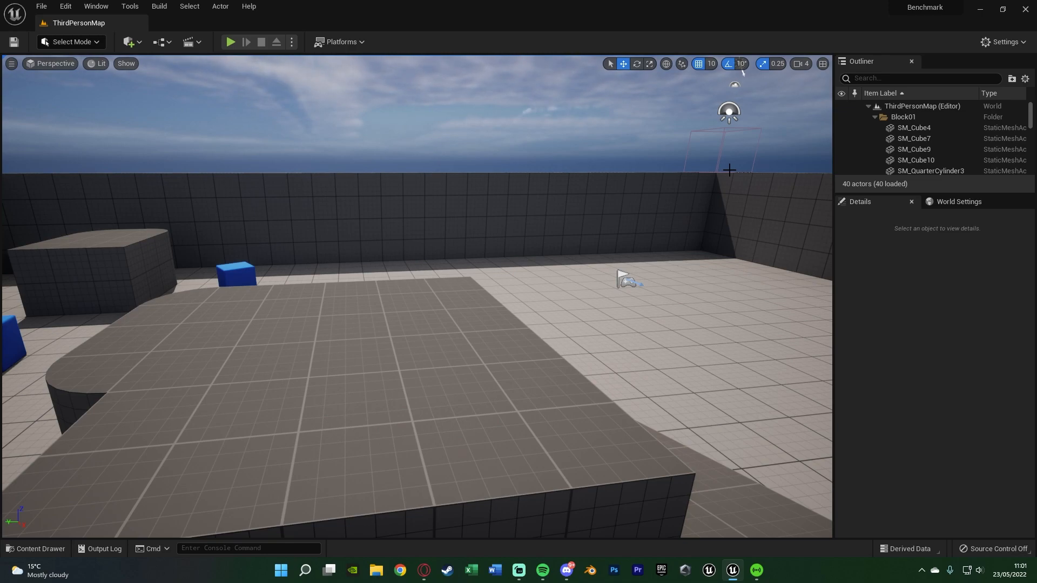
mouse_move(431, 218)
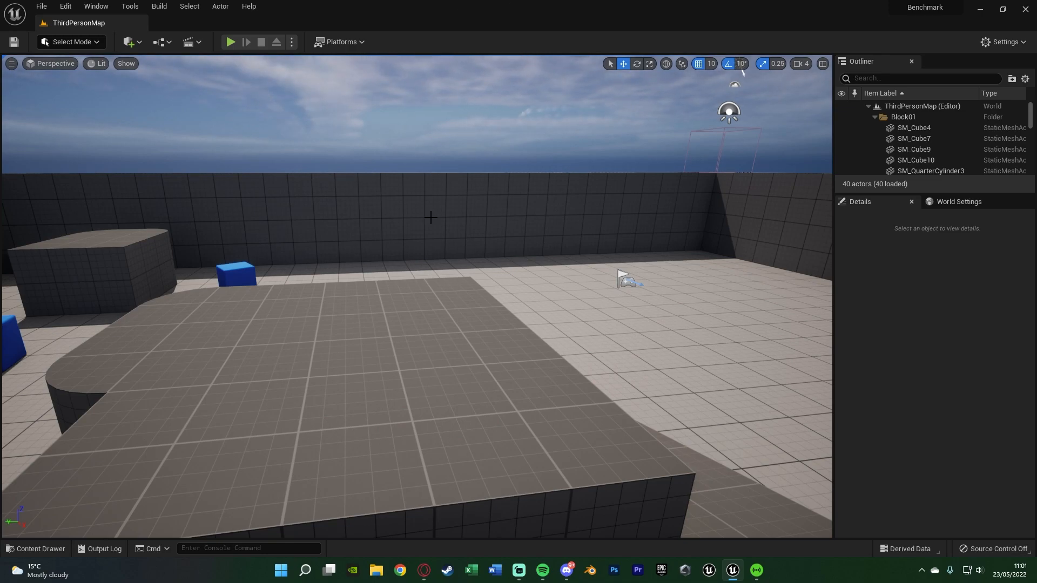
click(36, 548)
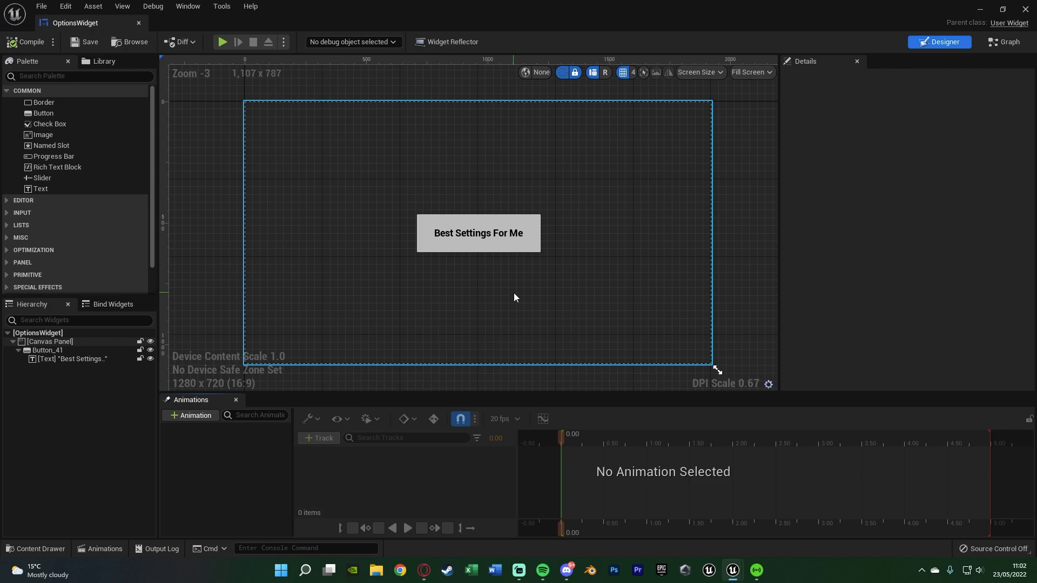
Select the Best Settings For Me button and add its On Clicked event
click(516, 297)
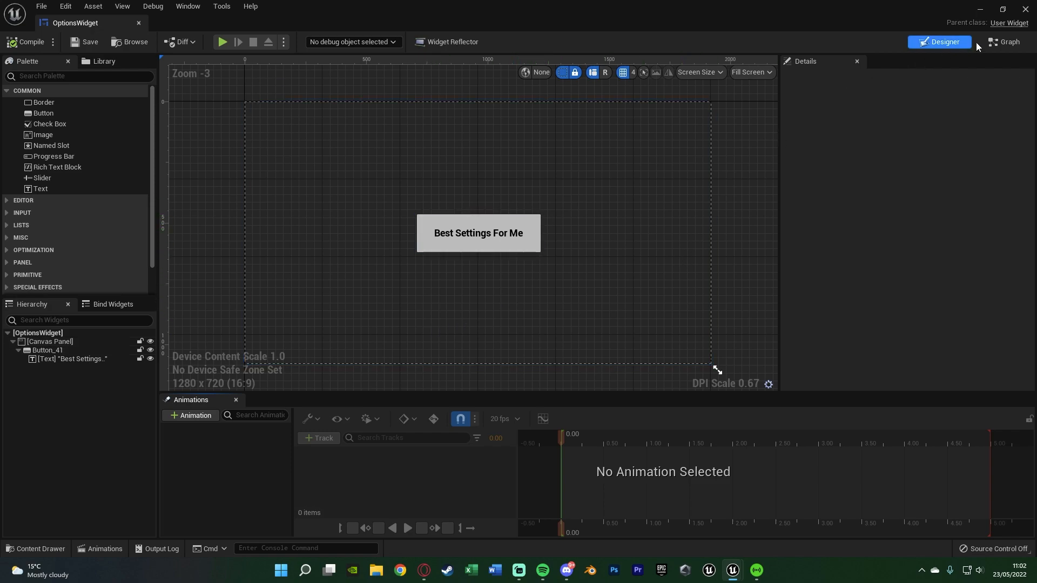
click(477, 233)
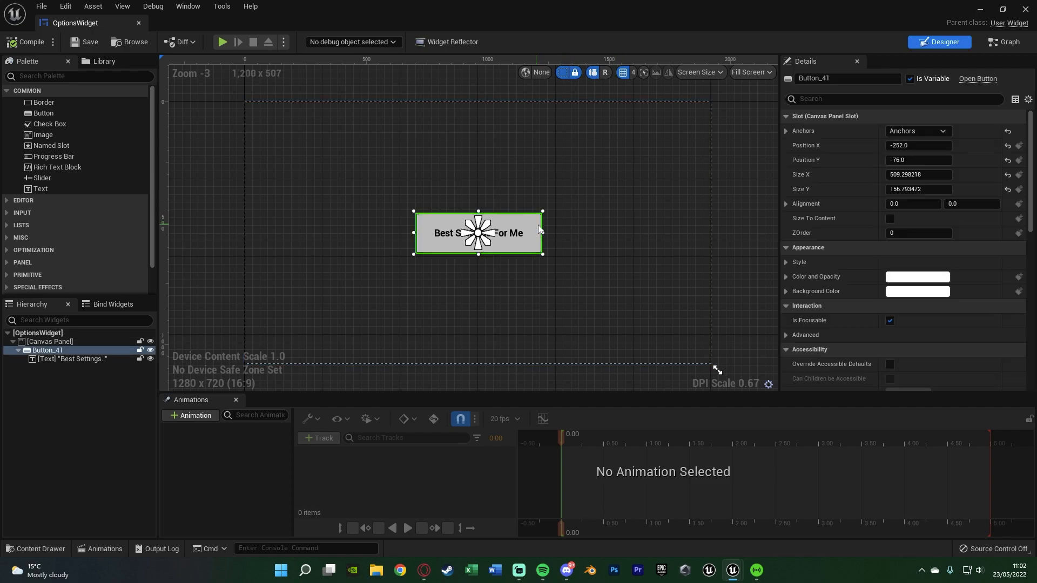
scroll(down, 3)
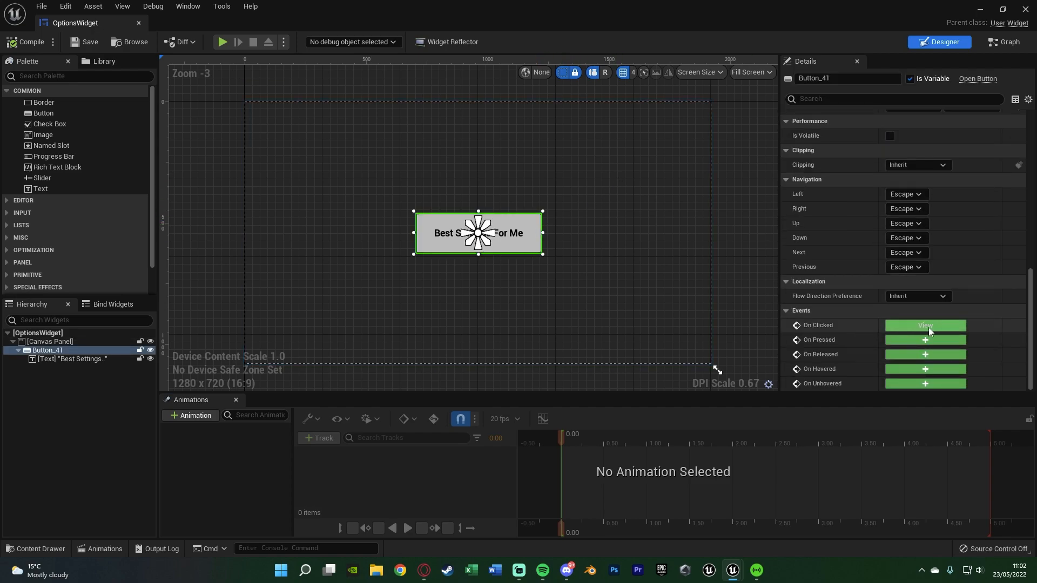
click(925, 325)
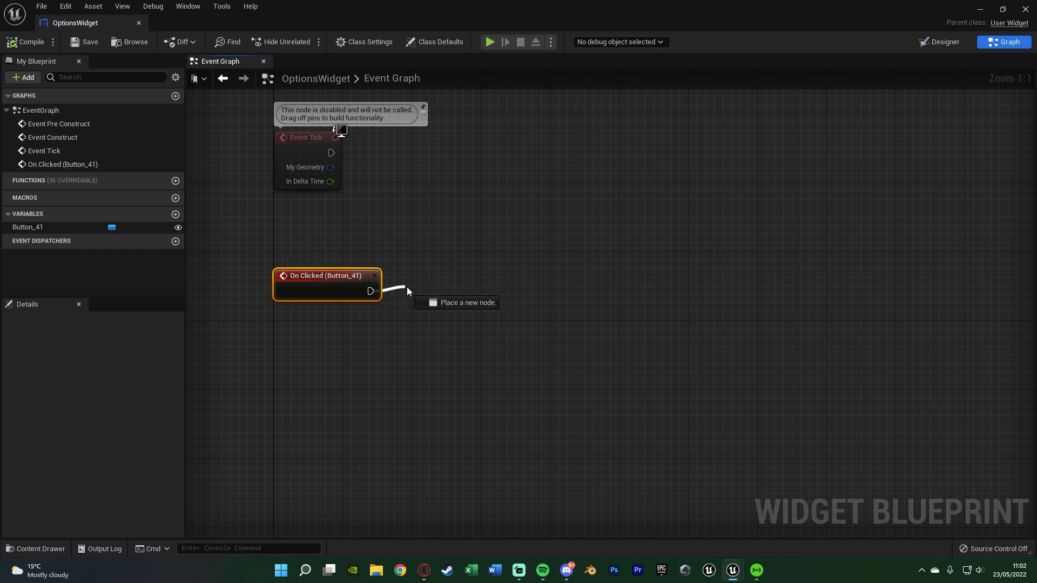
Chain Get Game User Settings and then Run Hardware Benchmark after On Clicked
text(get game us)
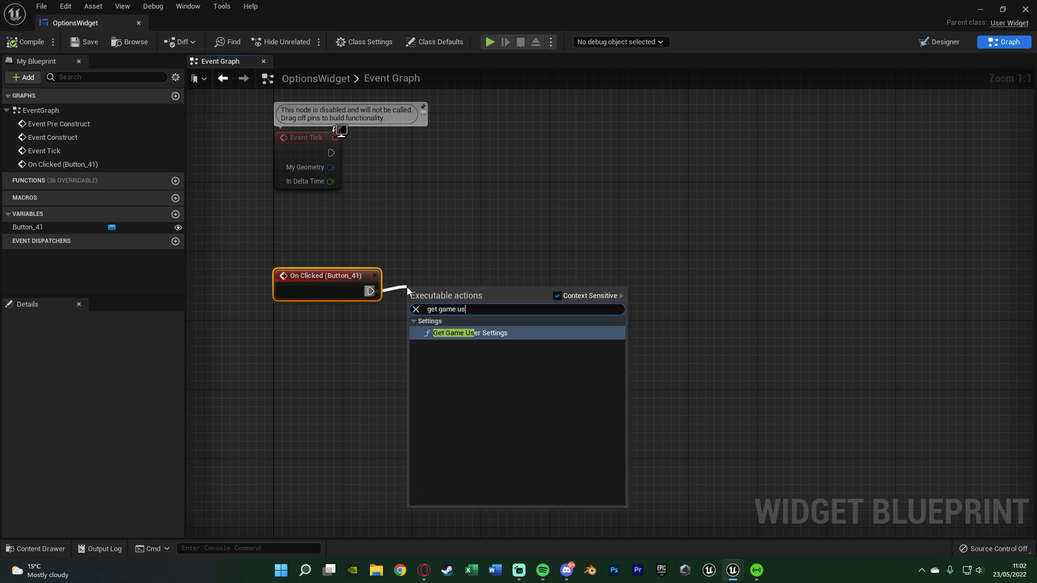
click(469, 333)
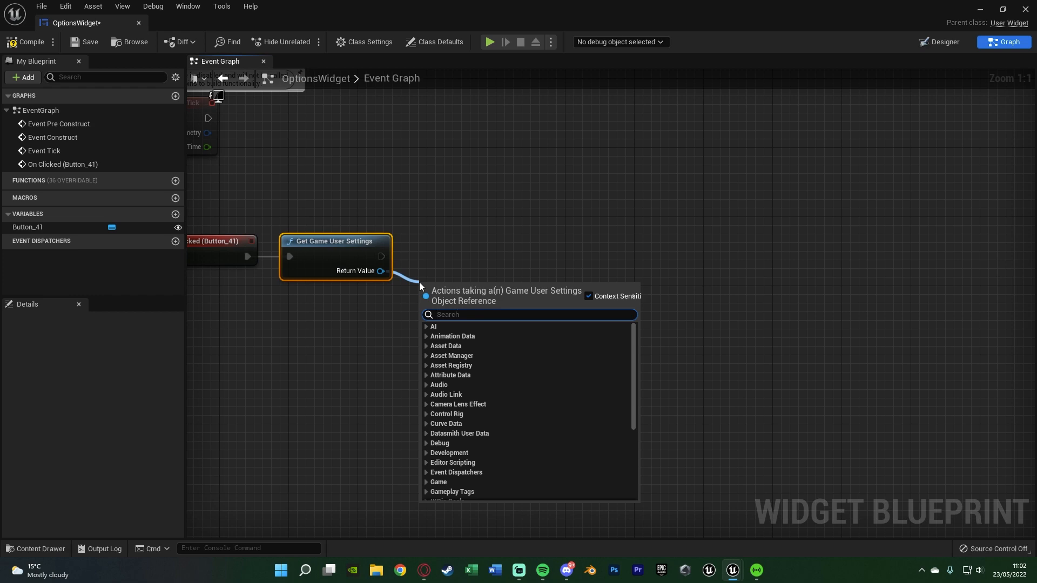
text(run har)
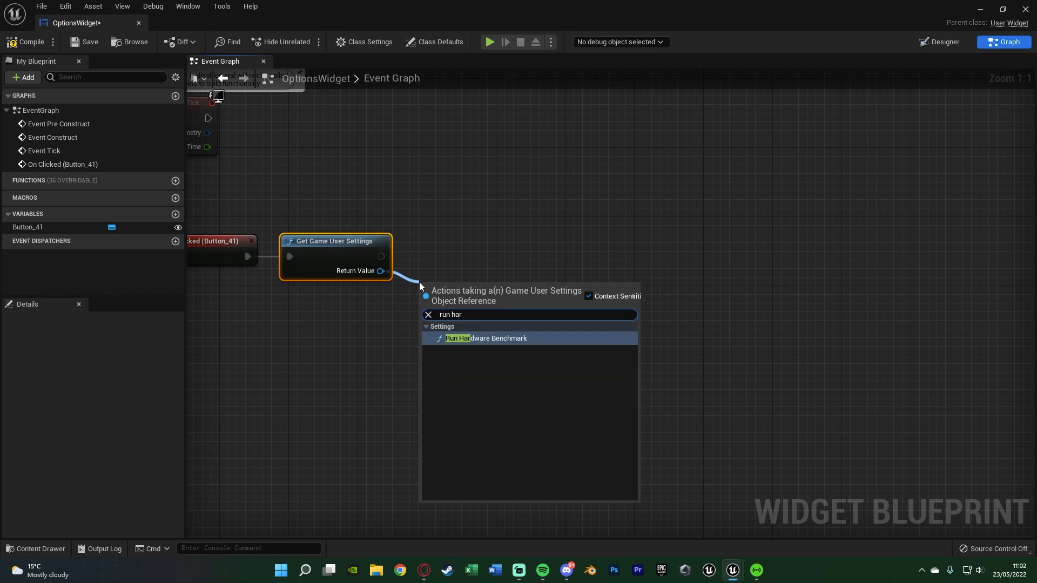
mouse_move(540, 343)
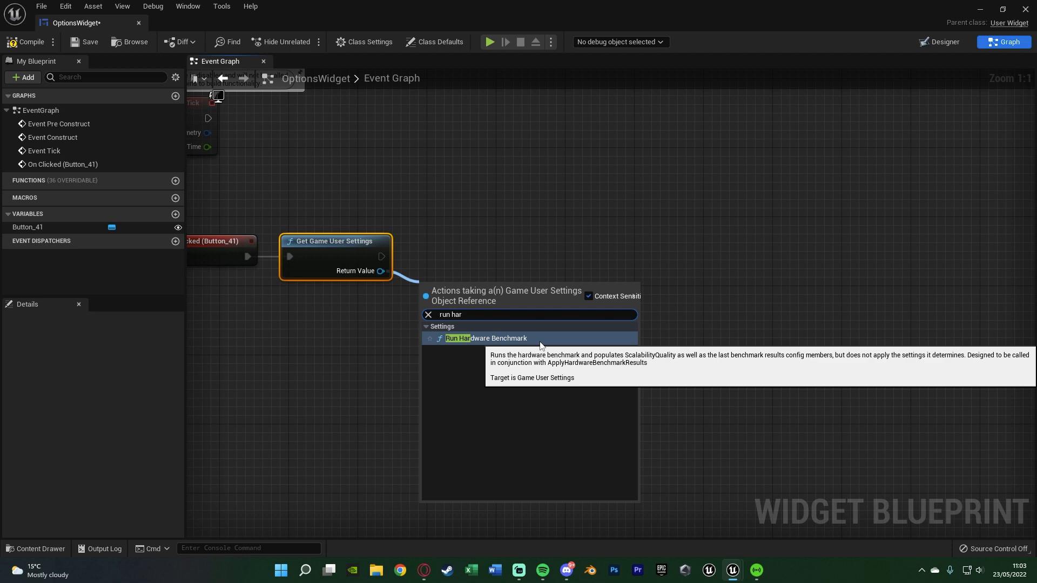
click(485, 338)
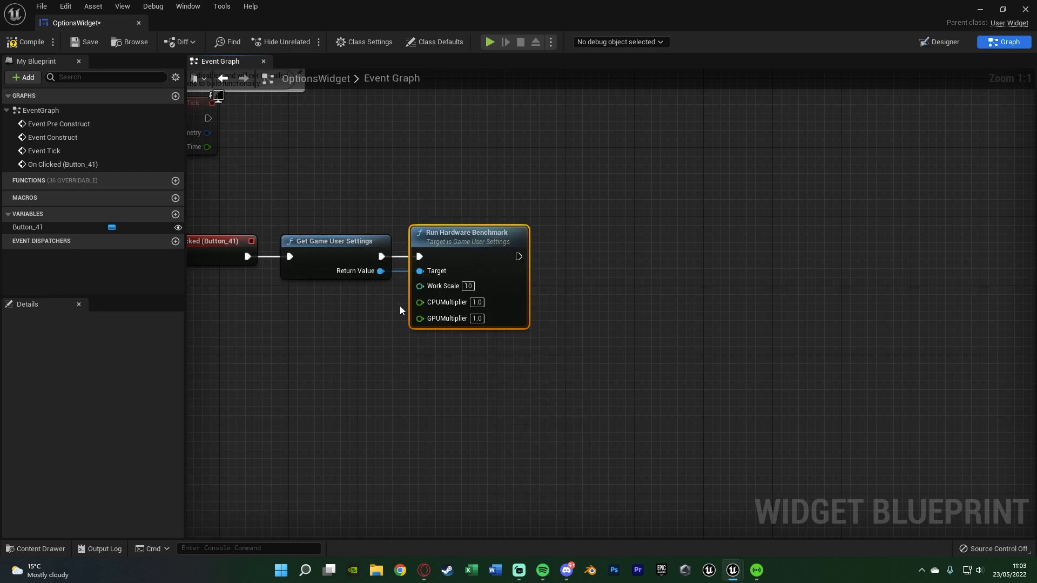
mouse_move(533, 387)
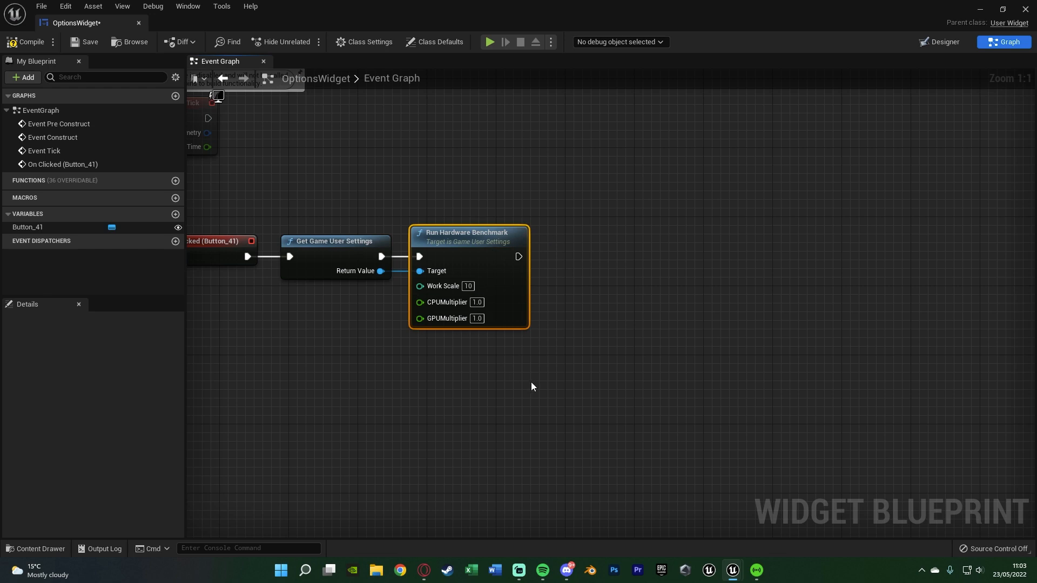
mouse_move(609, 307)
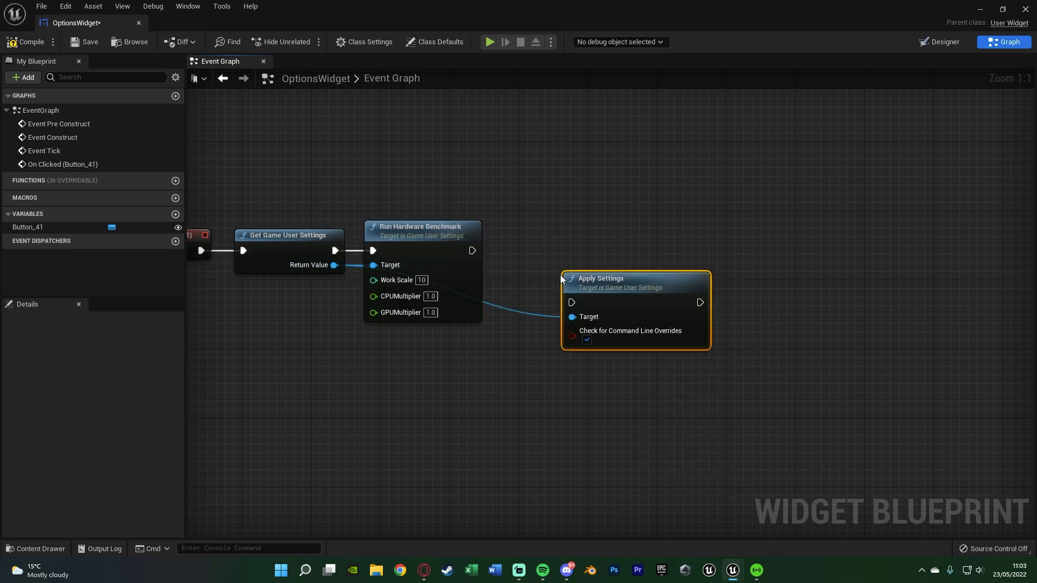
mouse_move(587, 292)
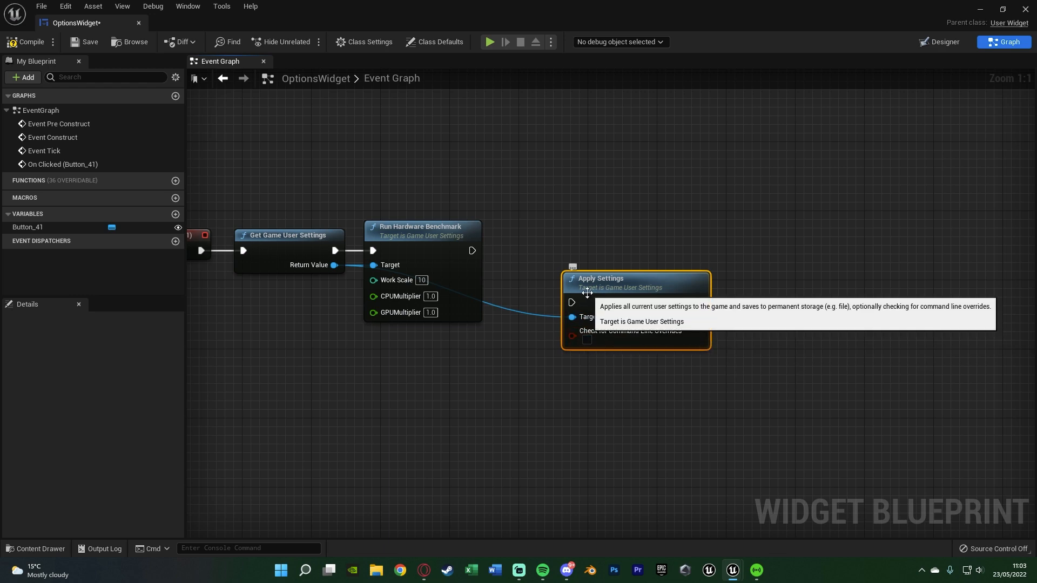
Wire Apply Settings after Run Hardware Benchmark and save OptionsWidget
drag(599, 278, 548, 226)
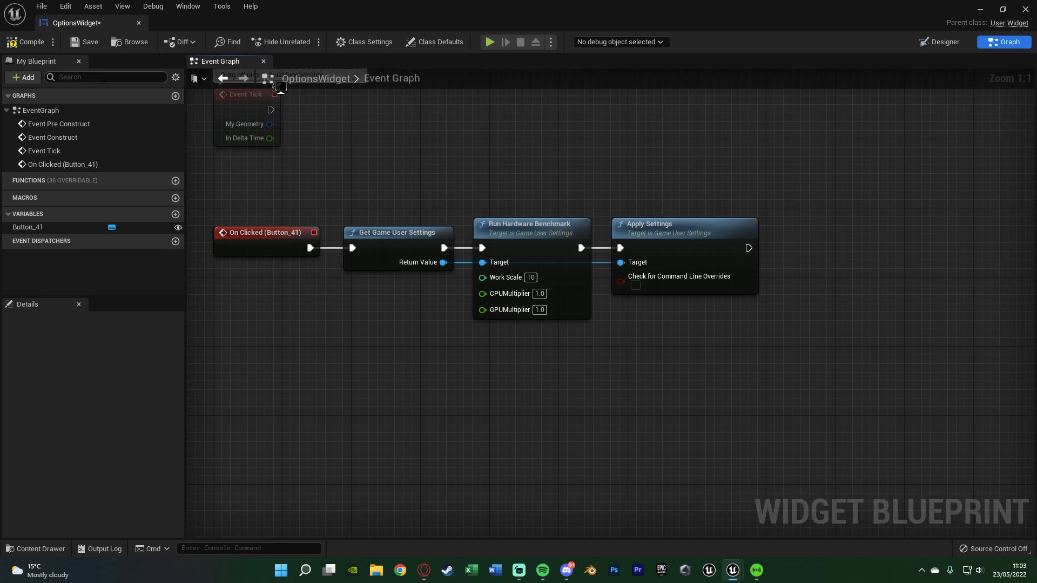
click(90, 41)
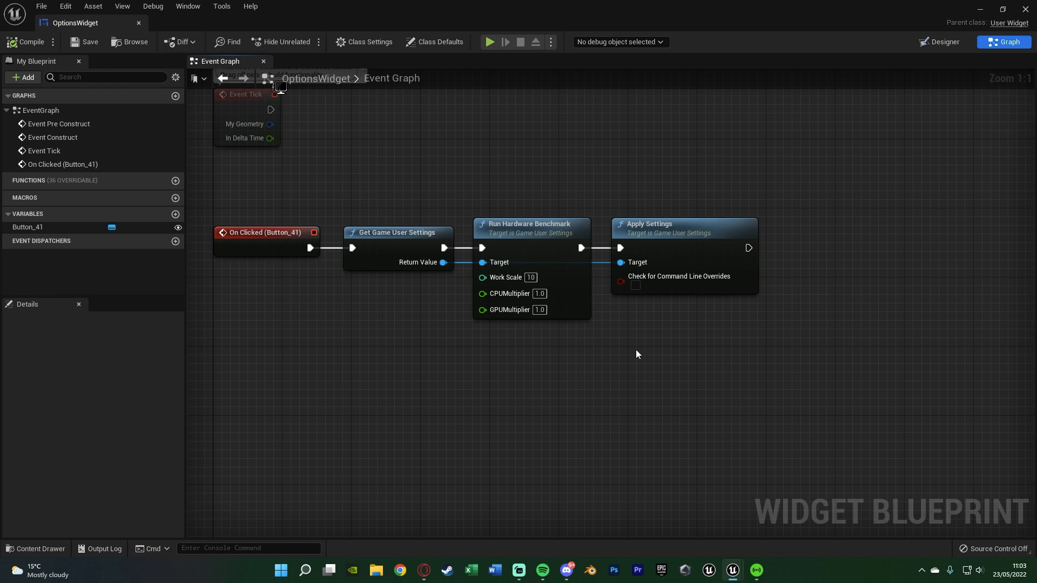
Start a ThirdPersonMap play session and focus the game viewport
click(489, 42)
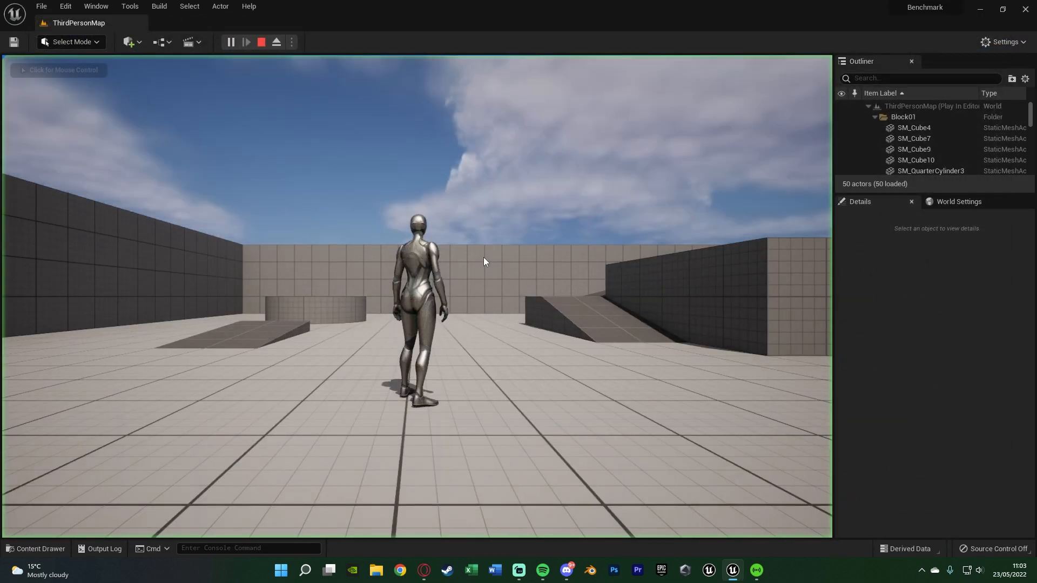
click(483, 261)
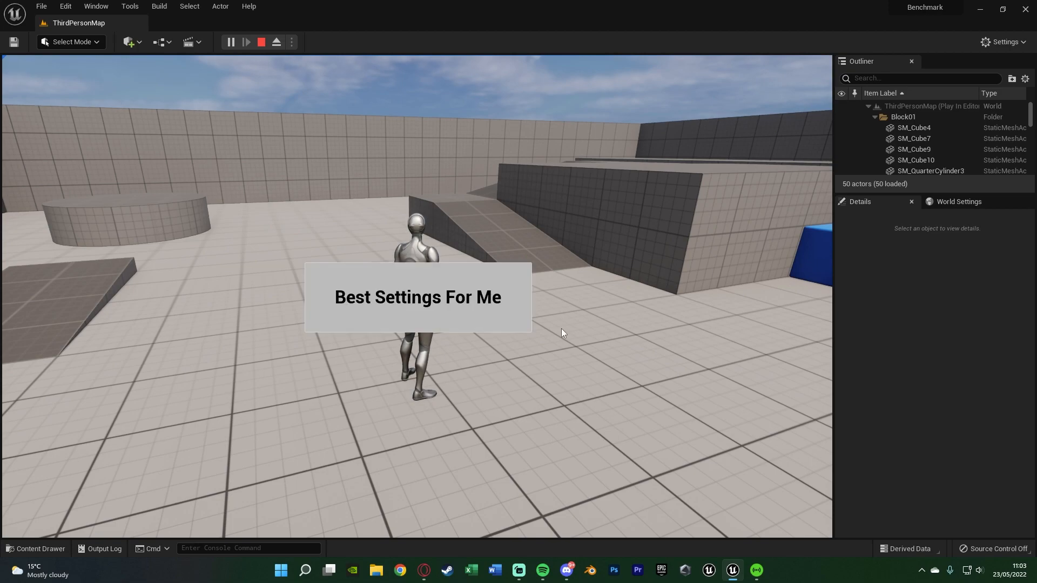
mouse_move(491, 305)
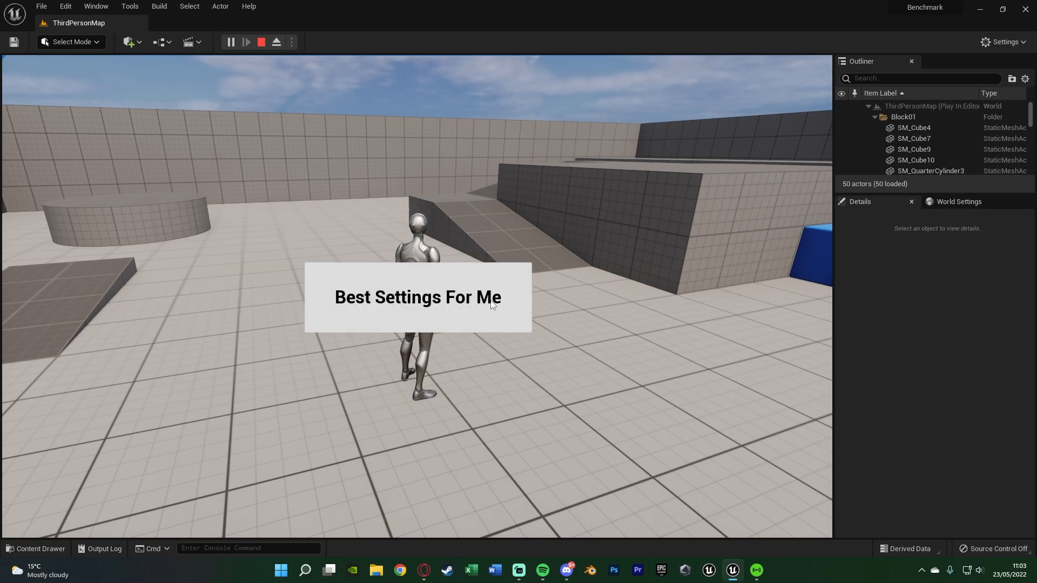